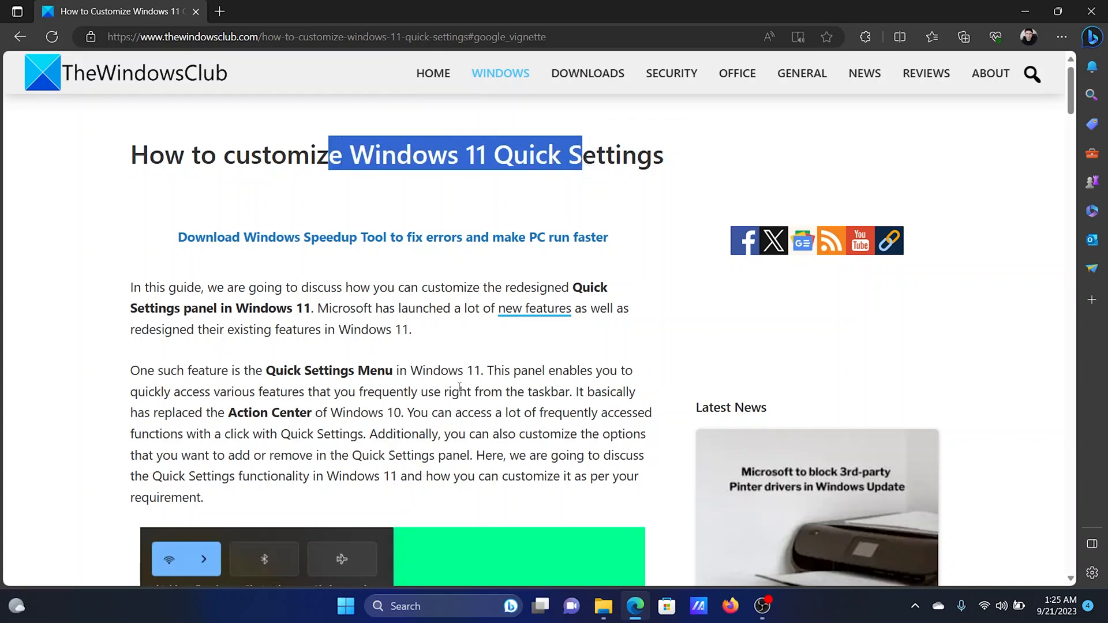
mouse_move(1021, 575)
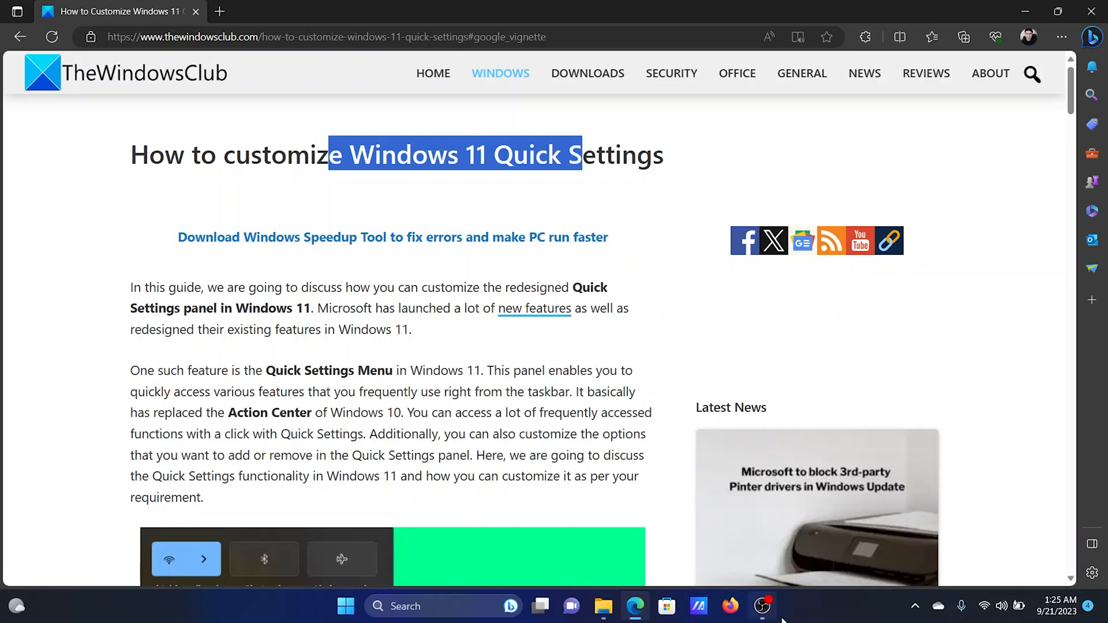
mouse_move(1001, 606)
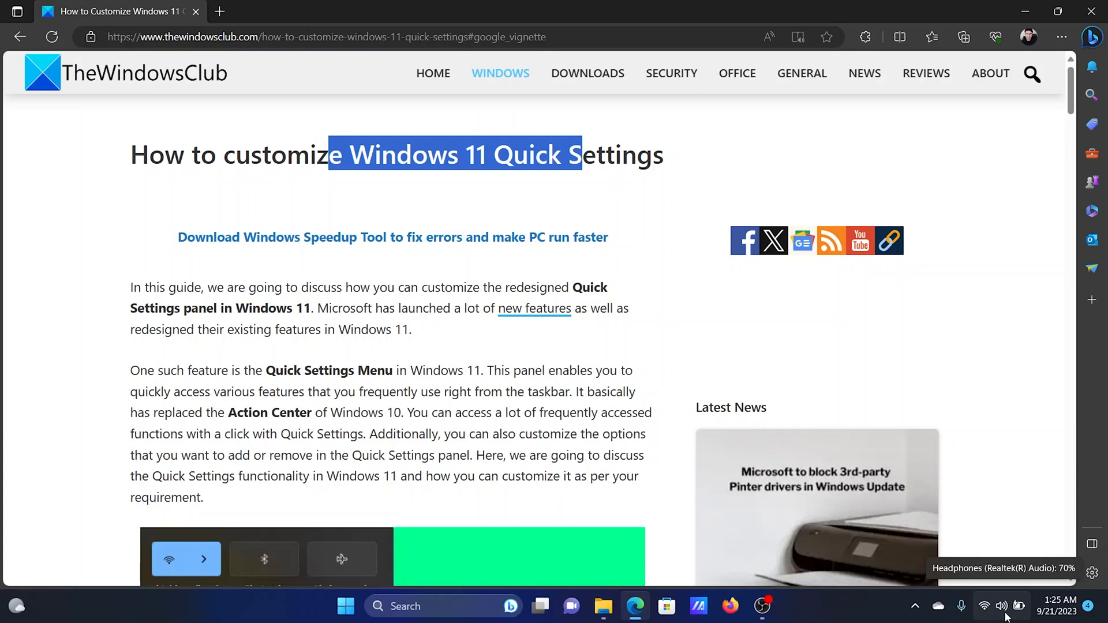
mouse_move(999, 609)
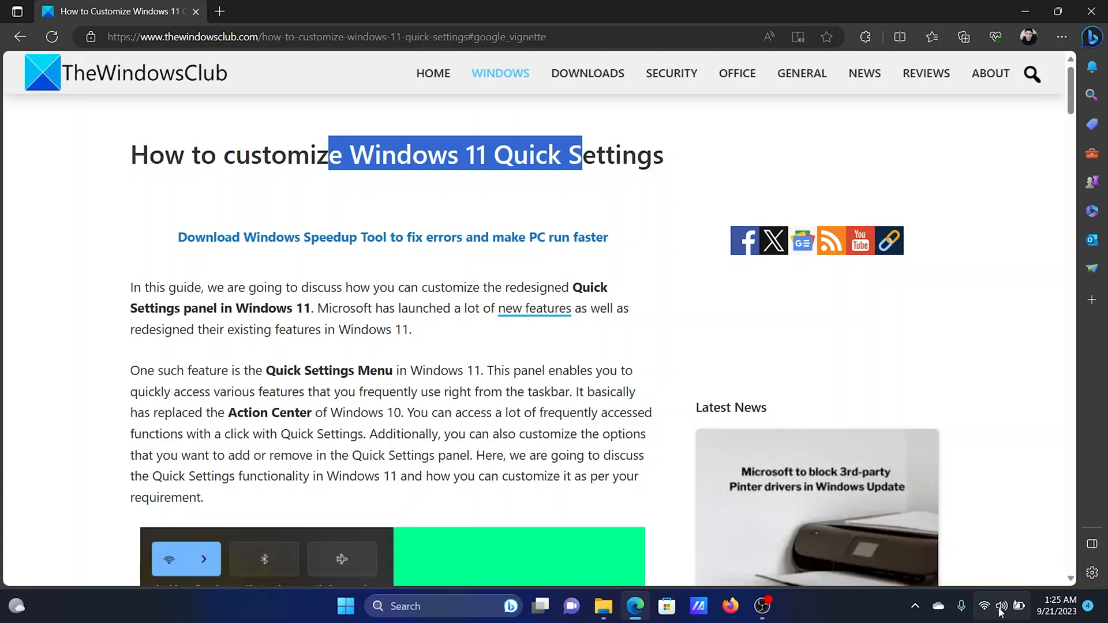
- Show the Quick Settings panel from the taskbar system tray over the Edge window
click(999, 606)
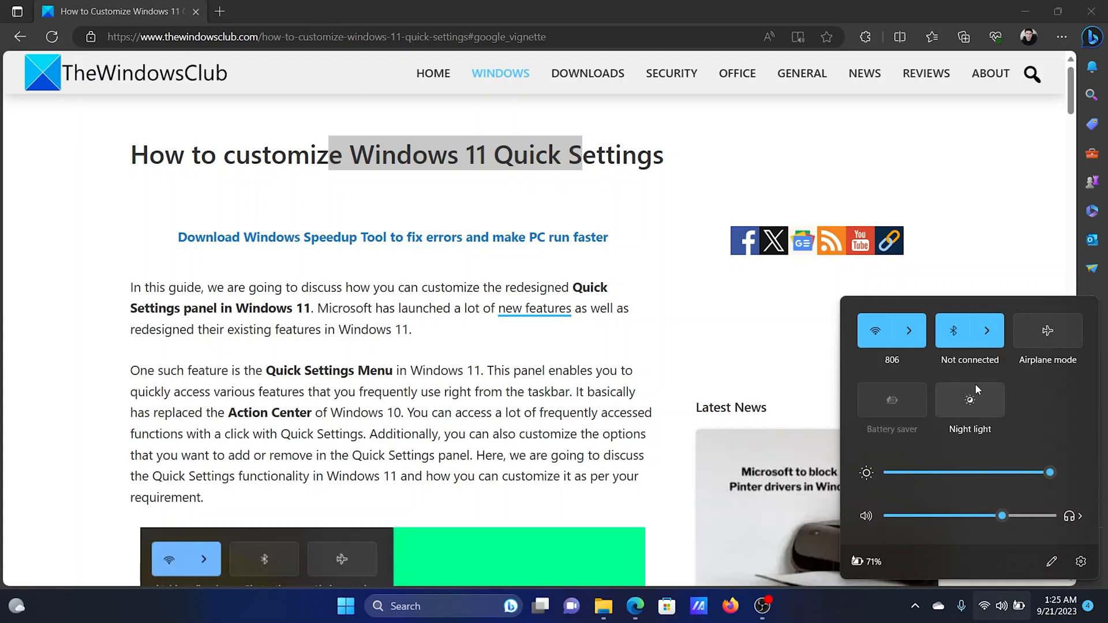
mouse_move(983, 512)
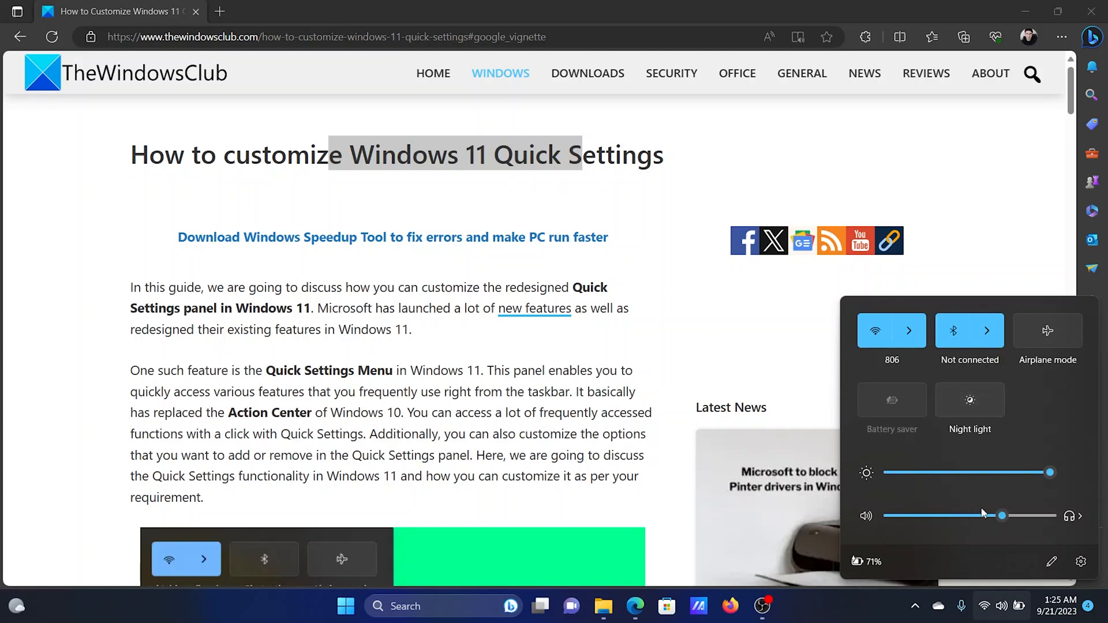
click(952, 330)
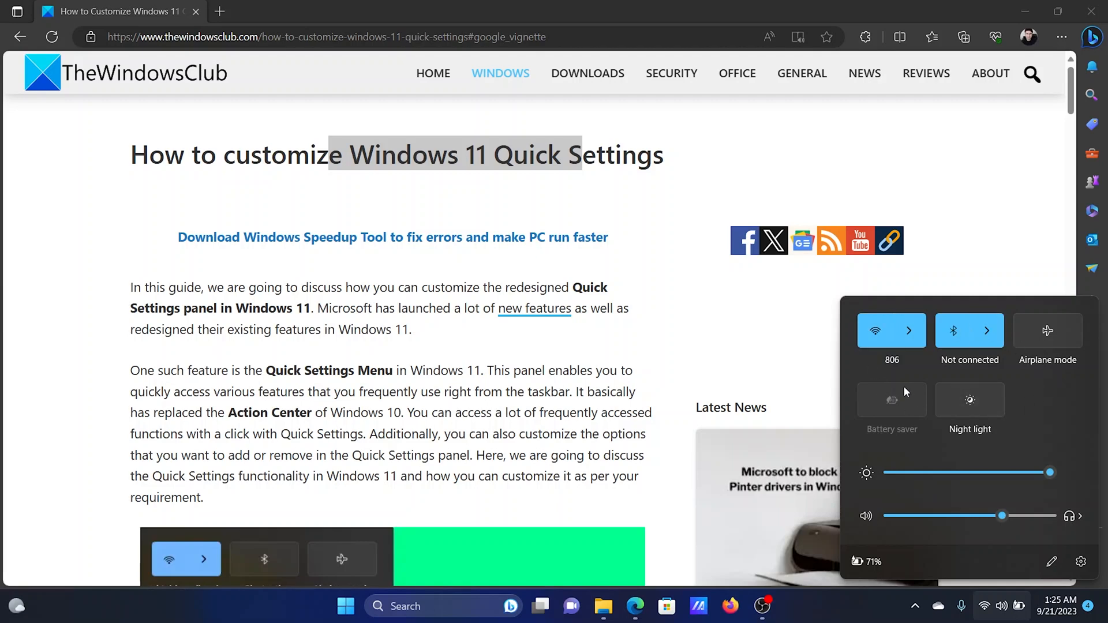
mouse_move(895, 473)
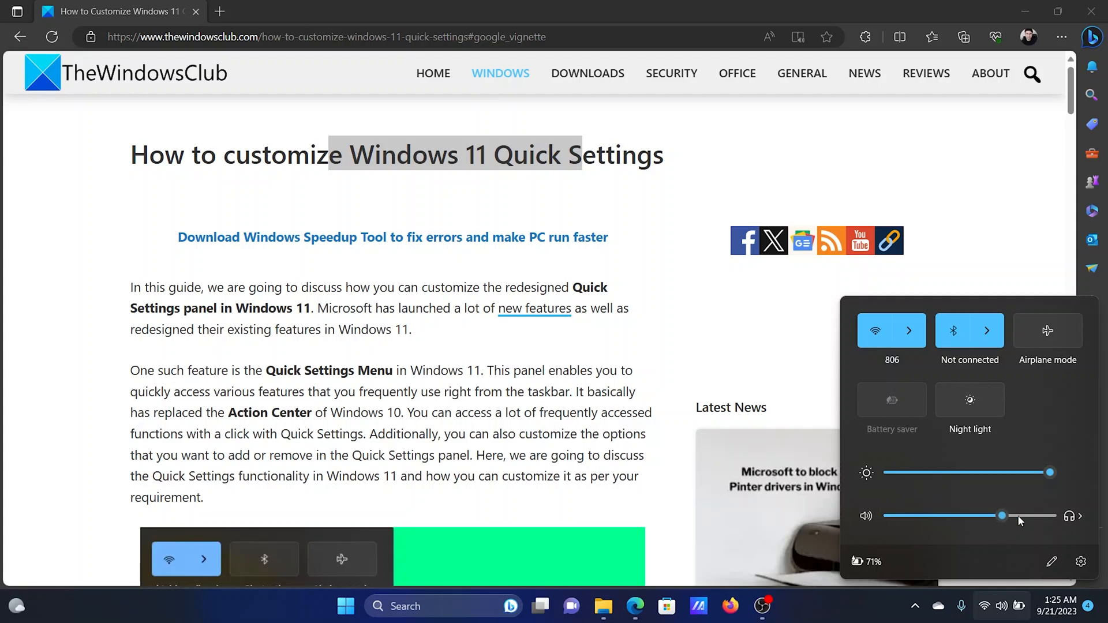
mouse_move(1050, 562)
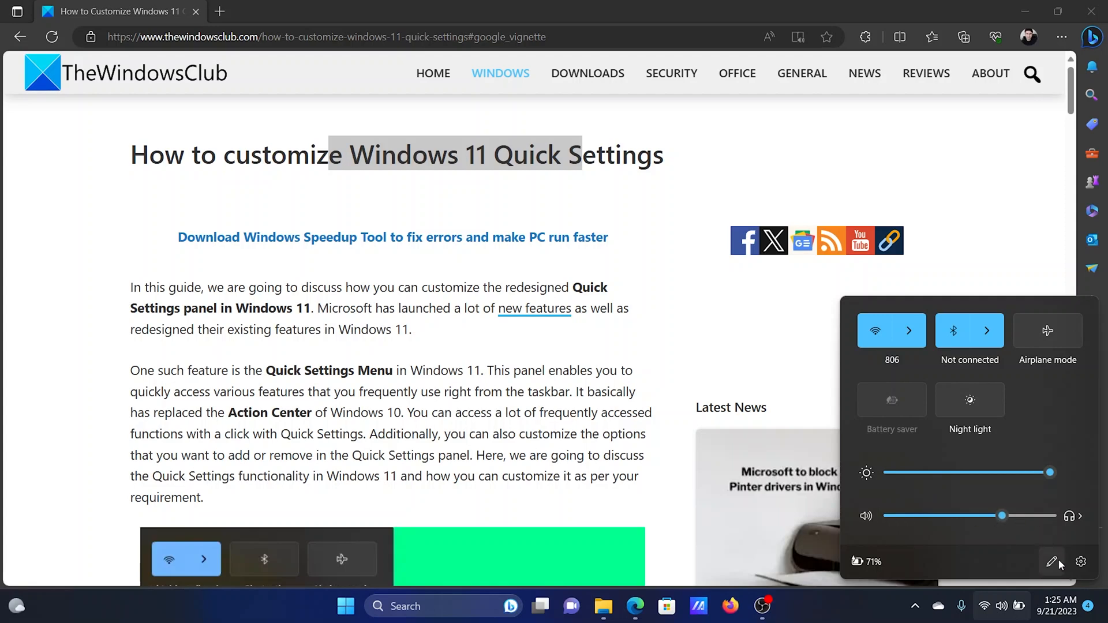
mouse_move(1052, 562)
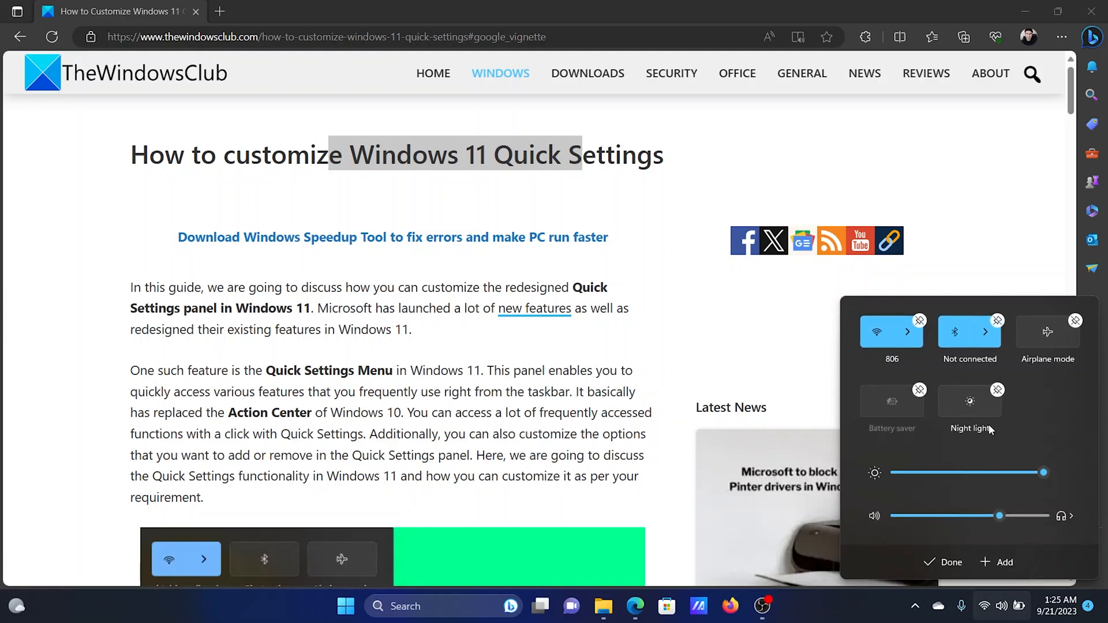
mouse_move(1048, 339)
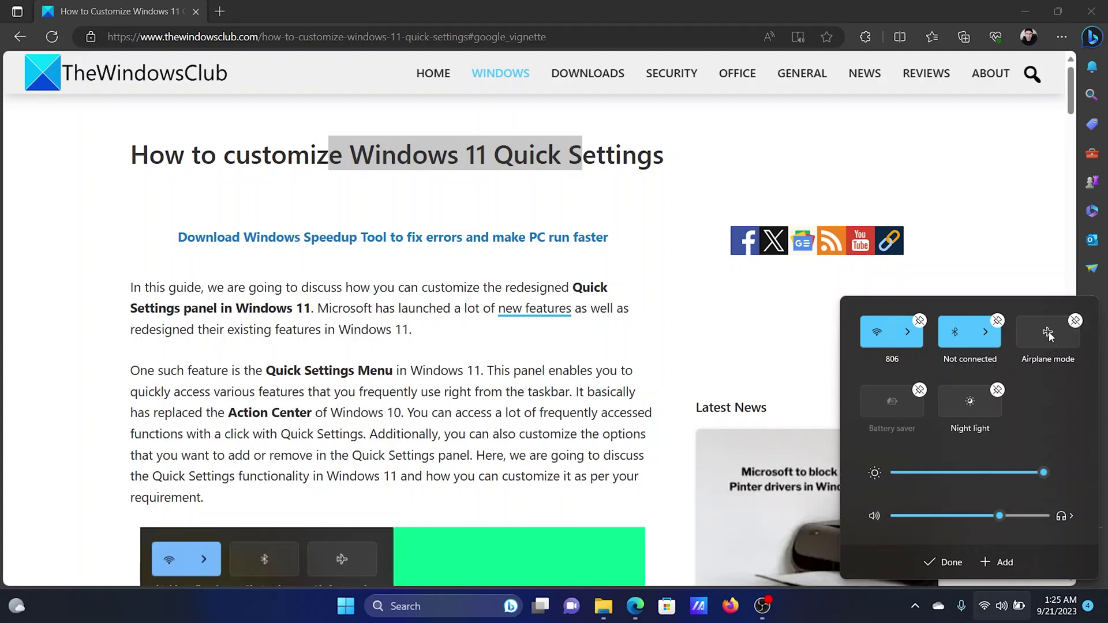
mouse_move(996, 562)
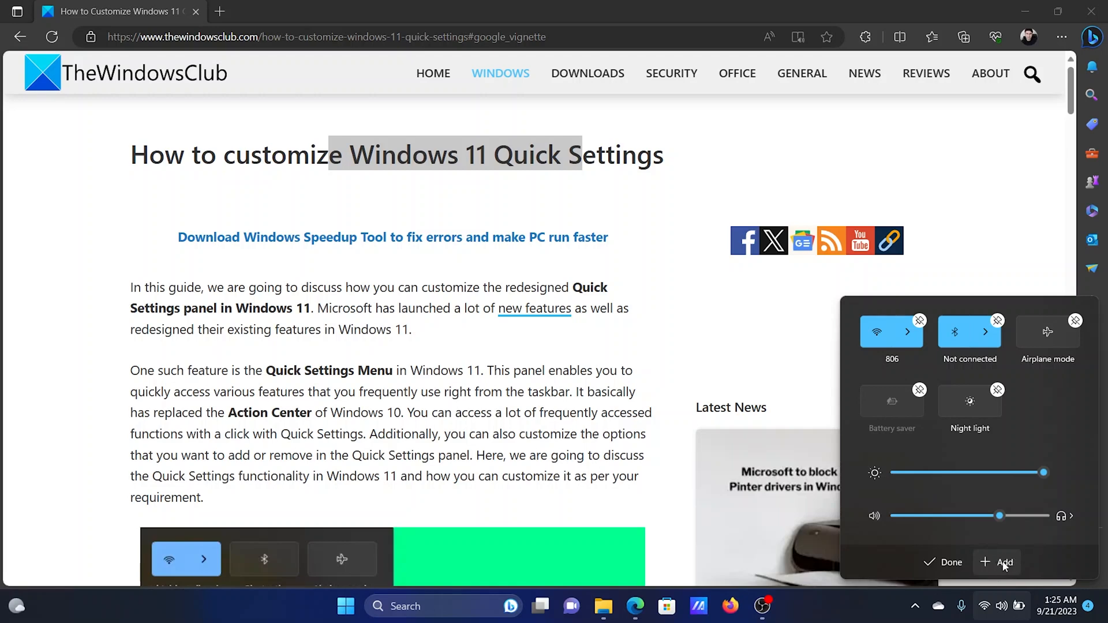
- Show the Add list offering Accessibility, Cast, Mobile hotspot, Nearby sharing and Project
click(1003, 562)
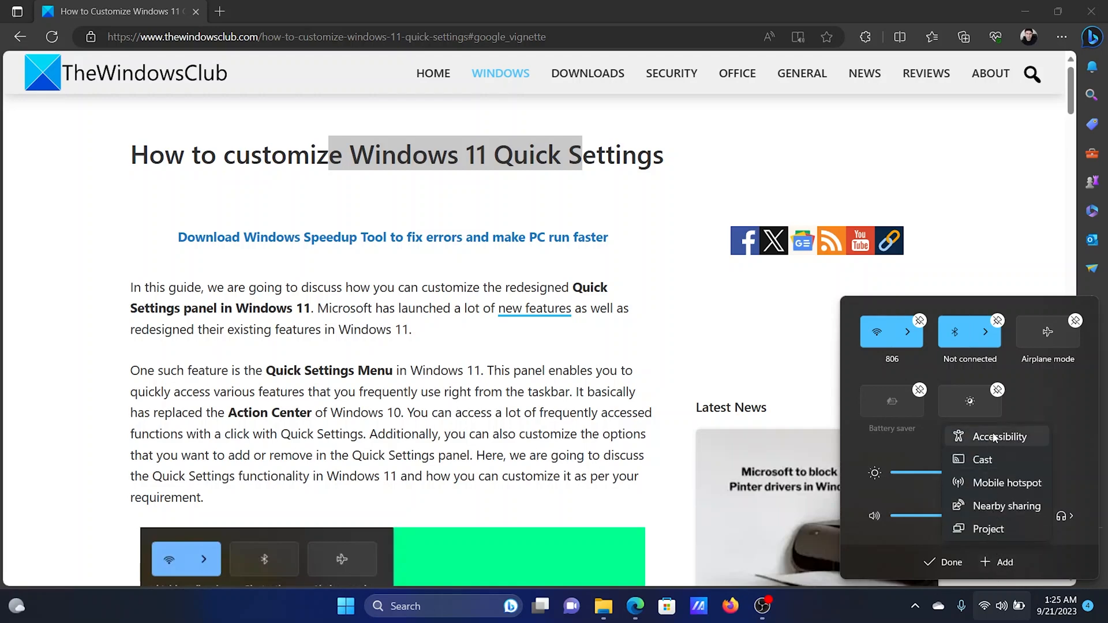
mouse_move(1006, 506)
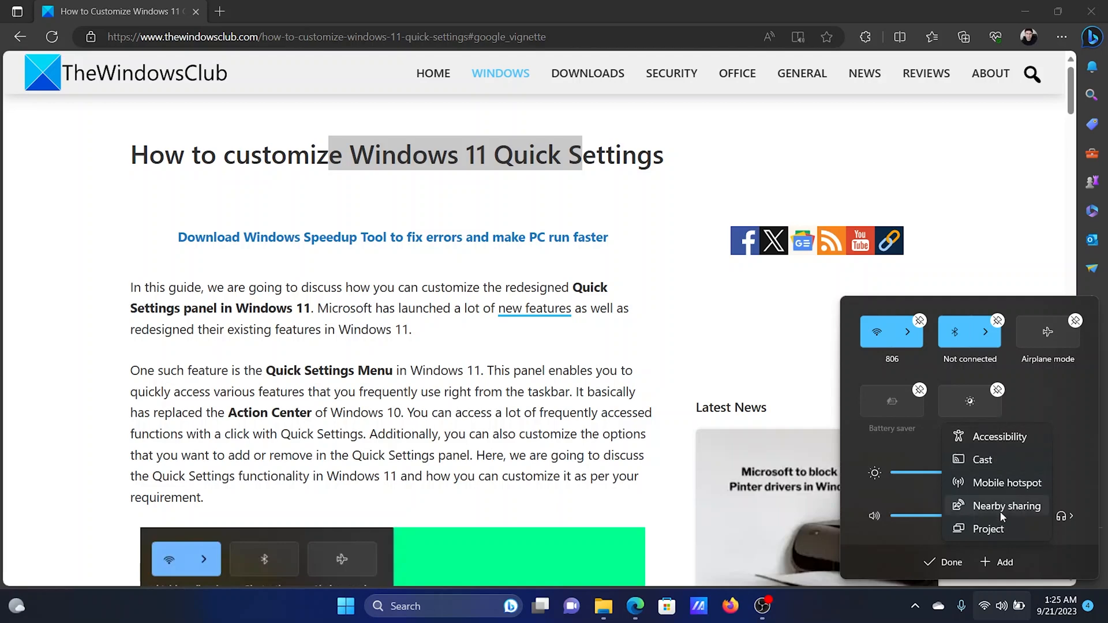
mouse_move(1001, 514)
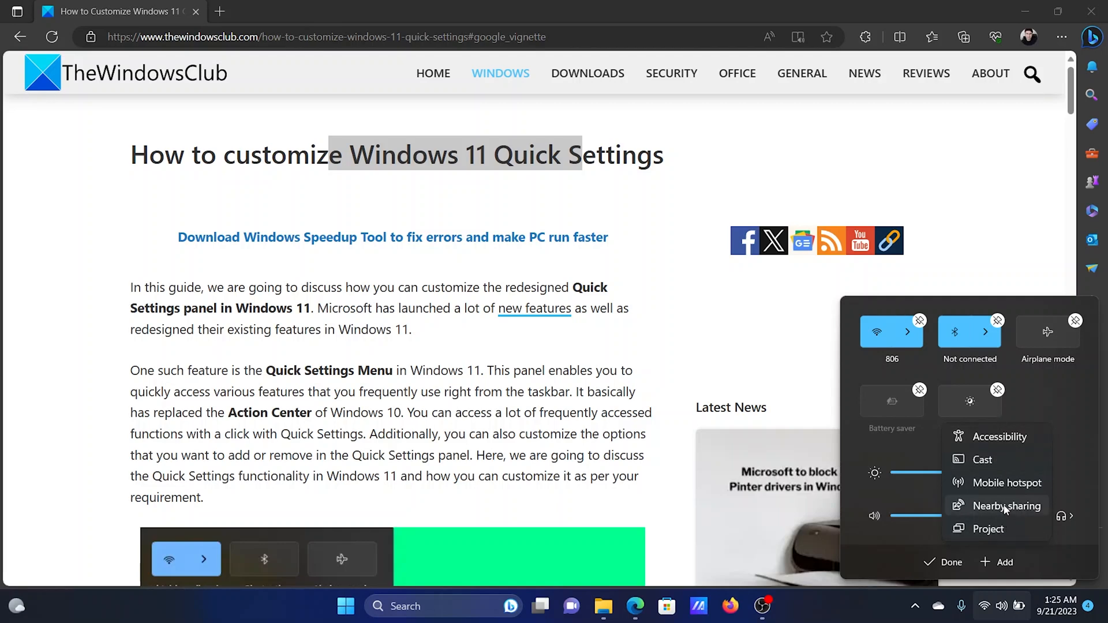
mouse_move(999, 449)
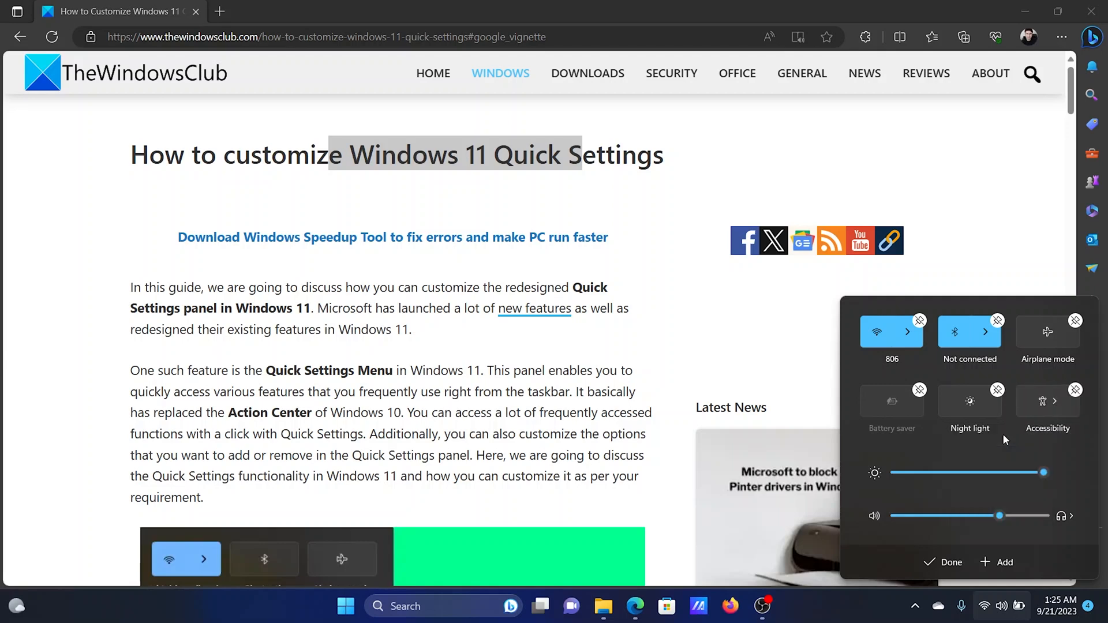
mouse_move(1010, 458)
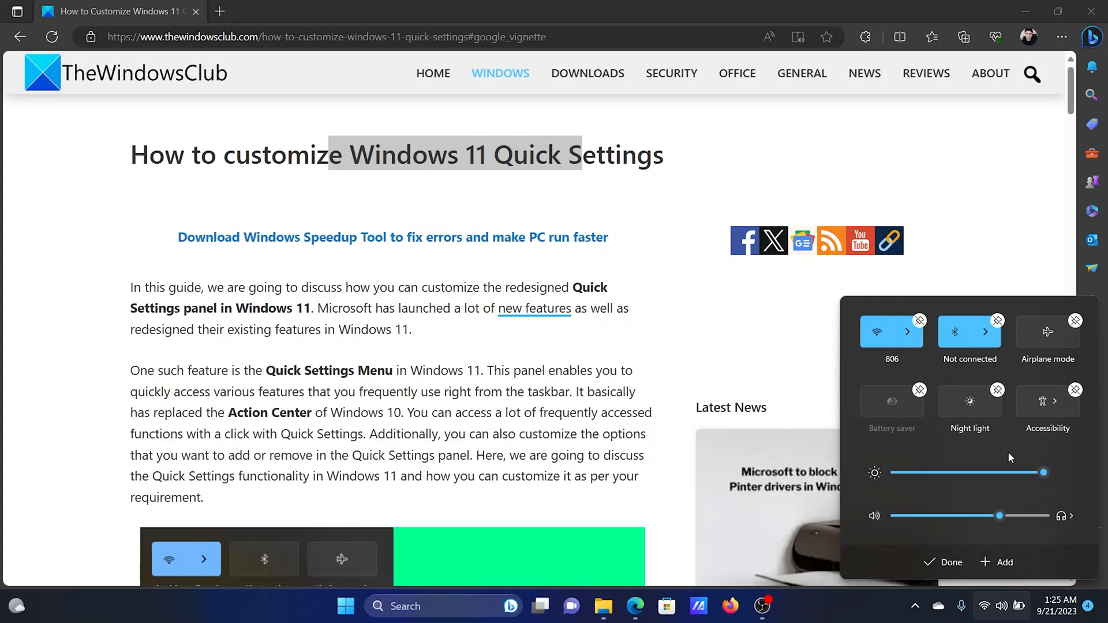
mouse_move(1088, 379)
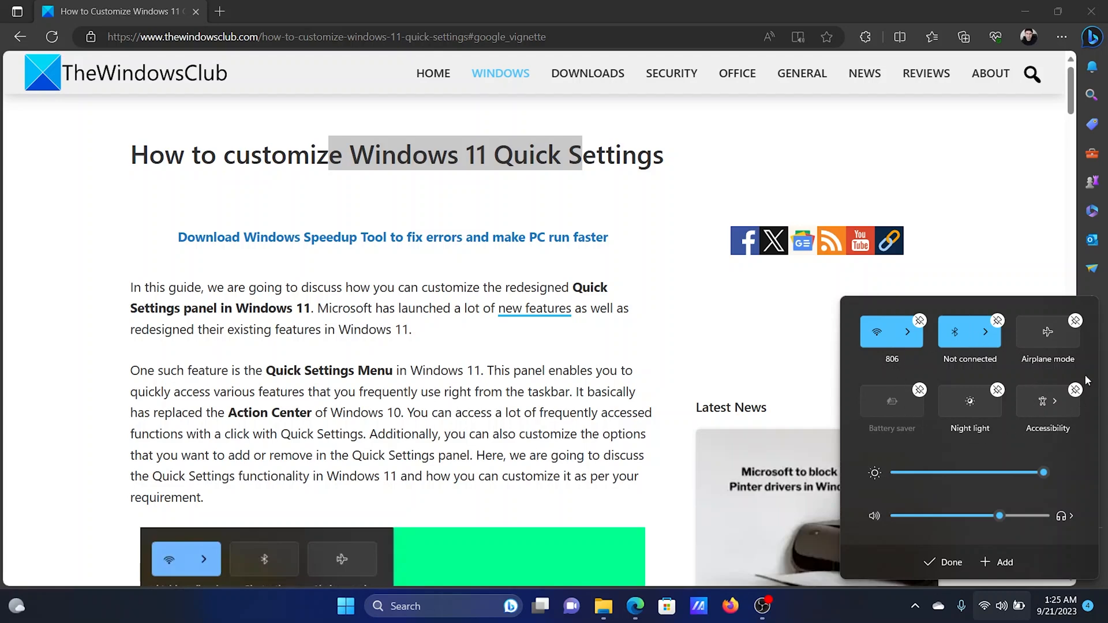
mouse_move(1022, 409)
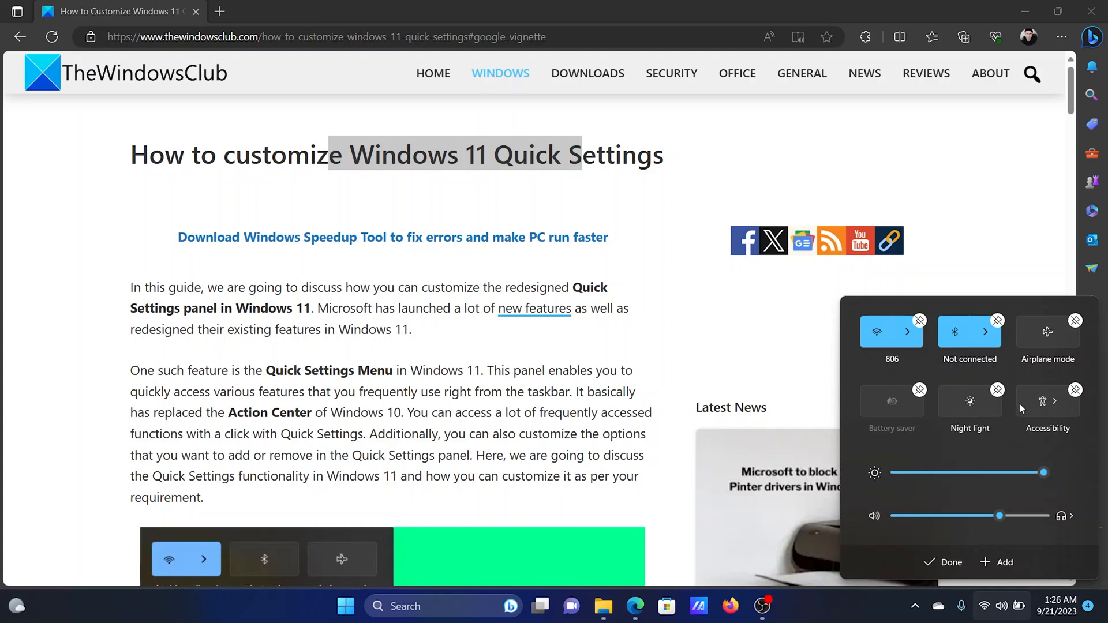
mouse_move(1053, 386)
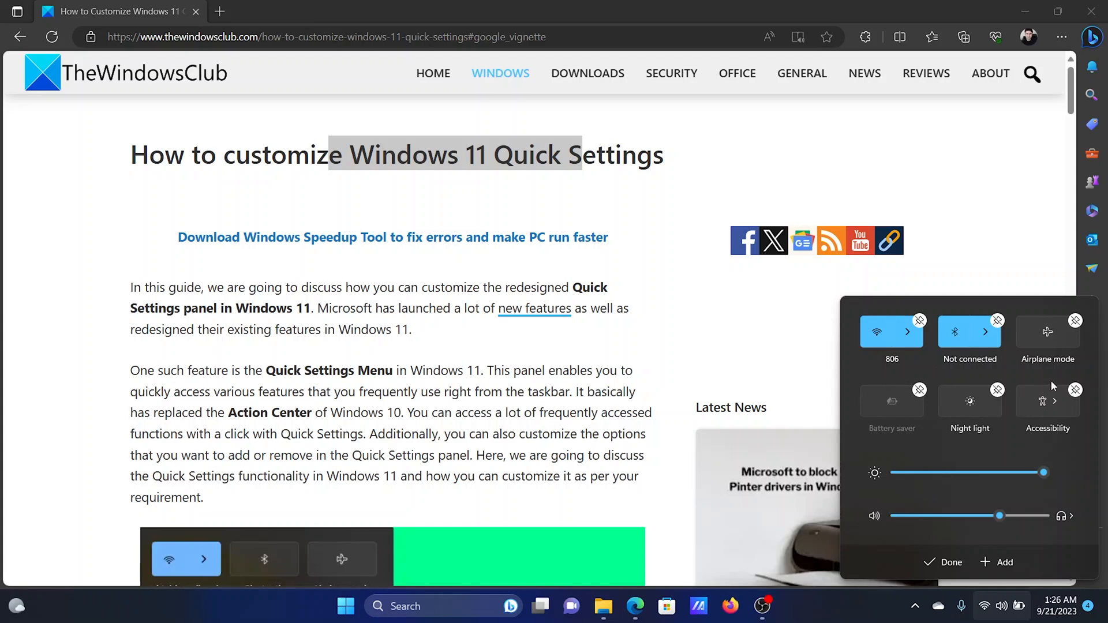
mouse_move(1075, 388)
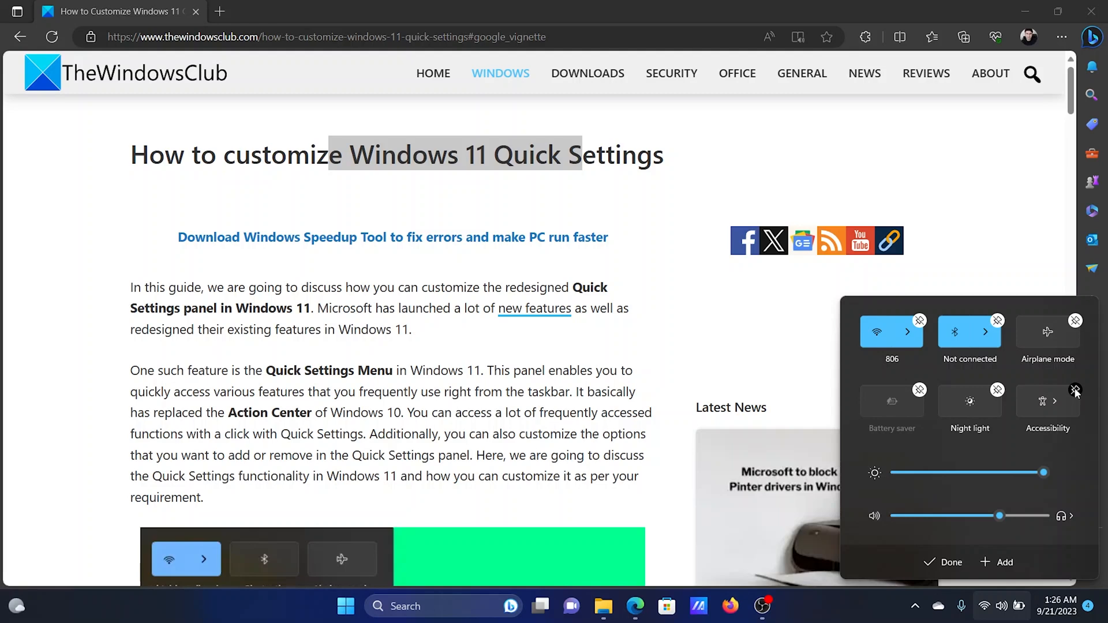
- Unpin the Accessibility tile and confirm with Done, leaving five tiles
click(1075, 390)
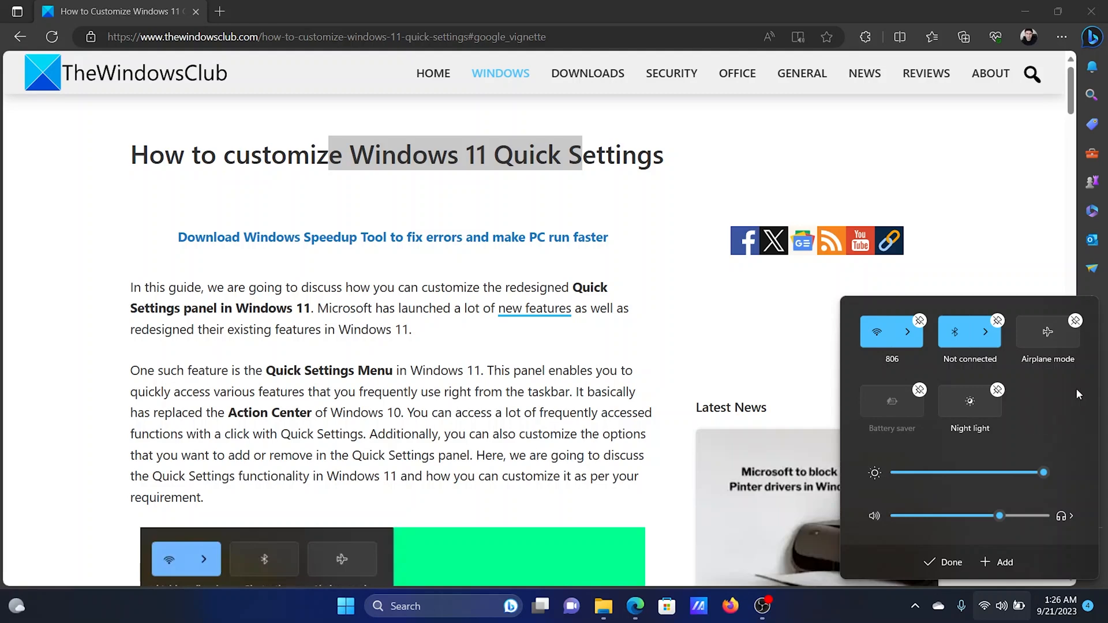
mouse_move(1052, 474)
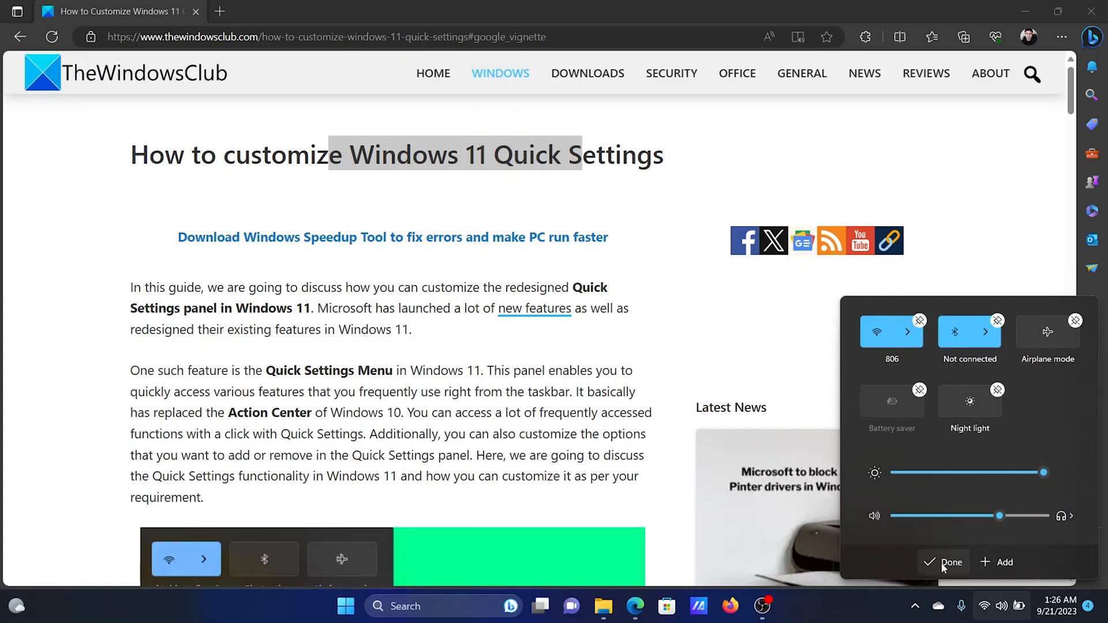
click(951, 561)
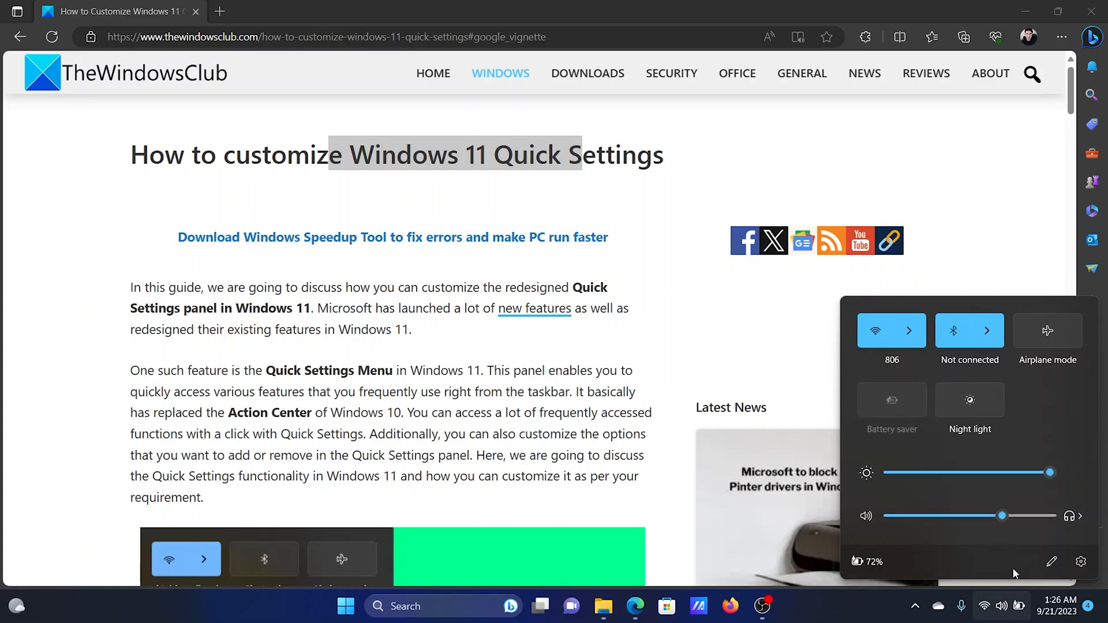
mouse_move(1016, 362)
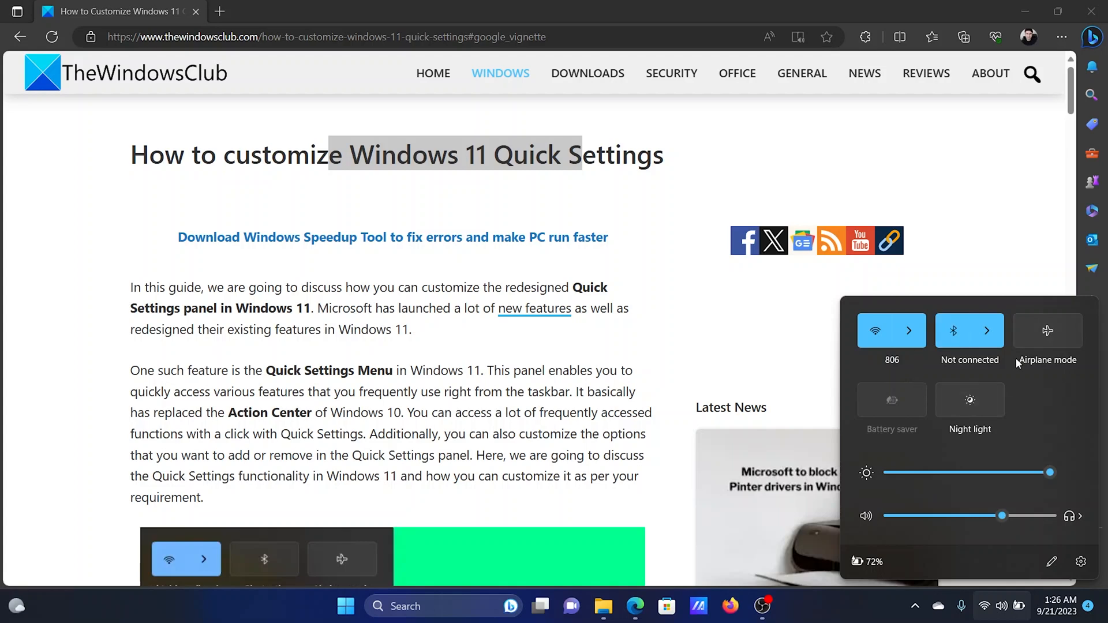
mouse_move(923, 369)
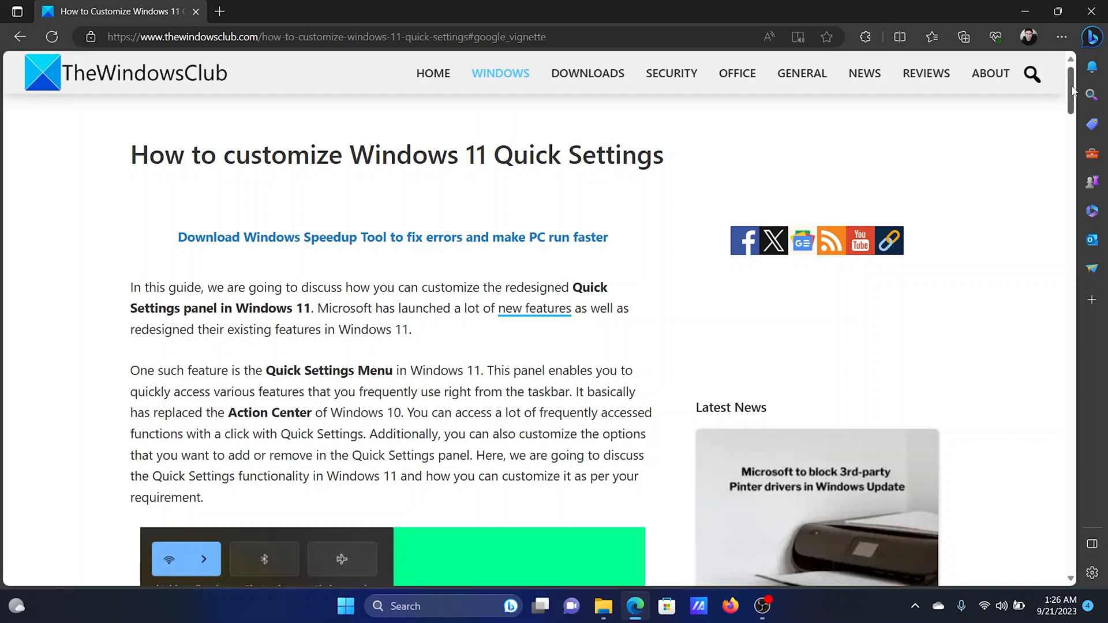
mouse_move(452, 159)
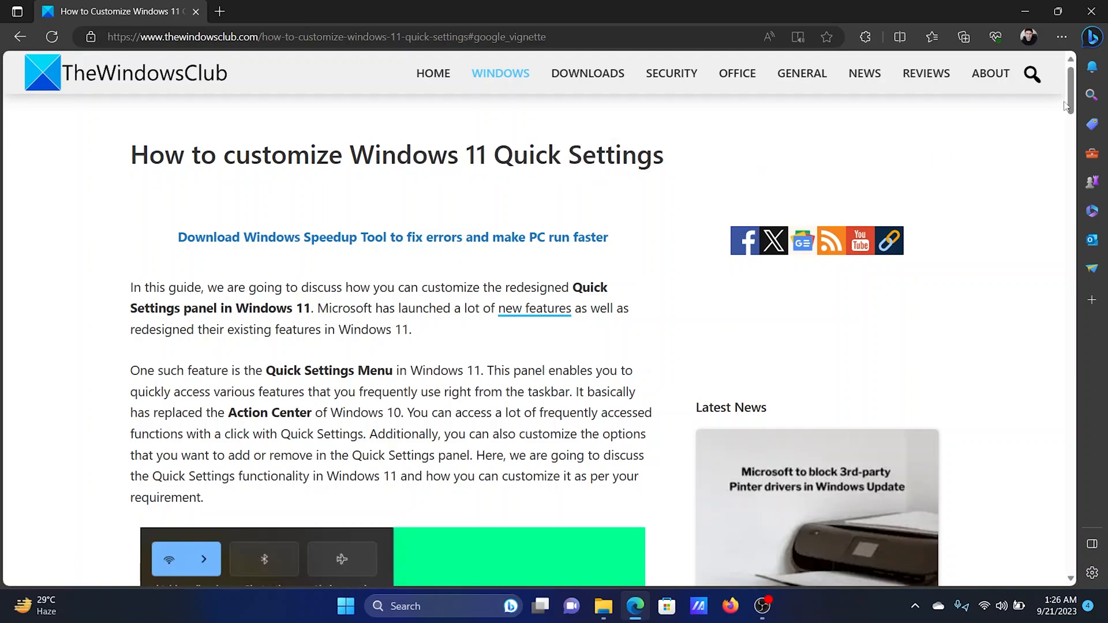
- Scroll the article to its end, then back up to the default Quick Settings options section
scroll(down, 3)
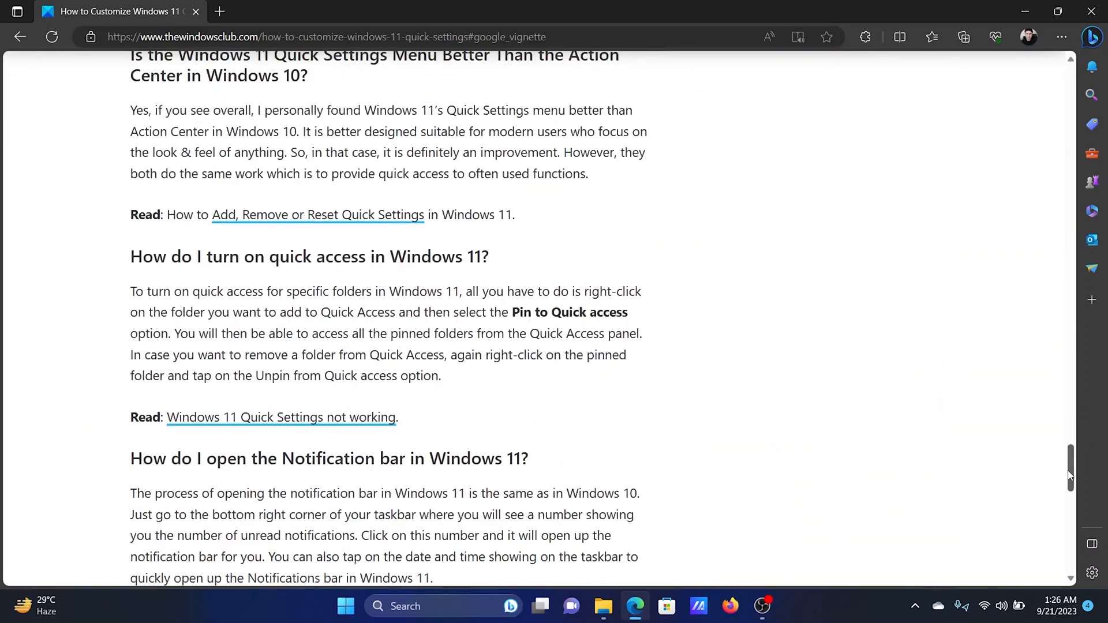
scroll(down, 3)
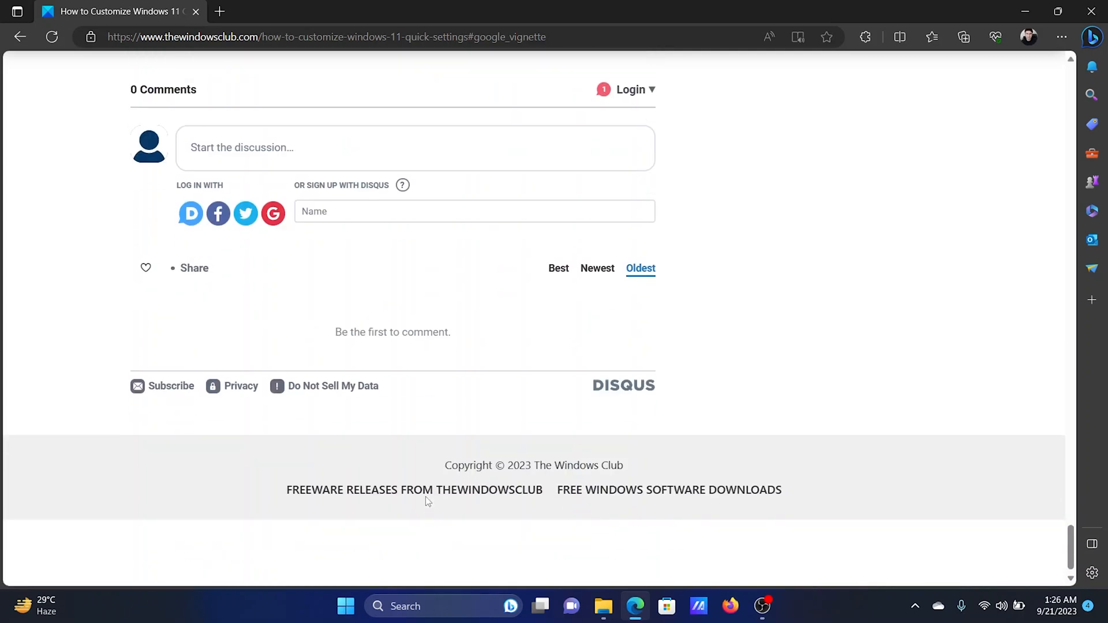
scroll(up, 3)
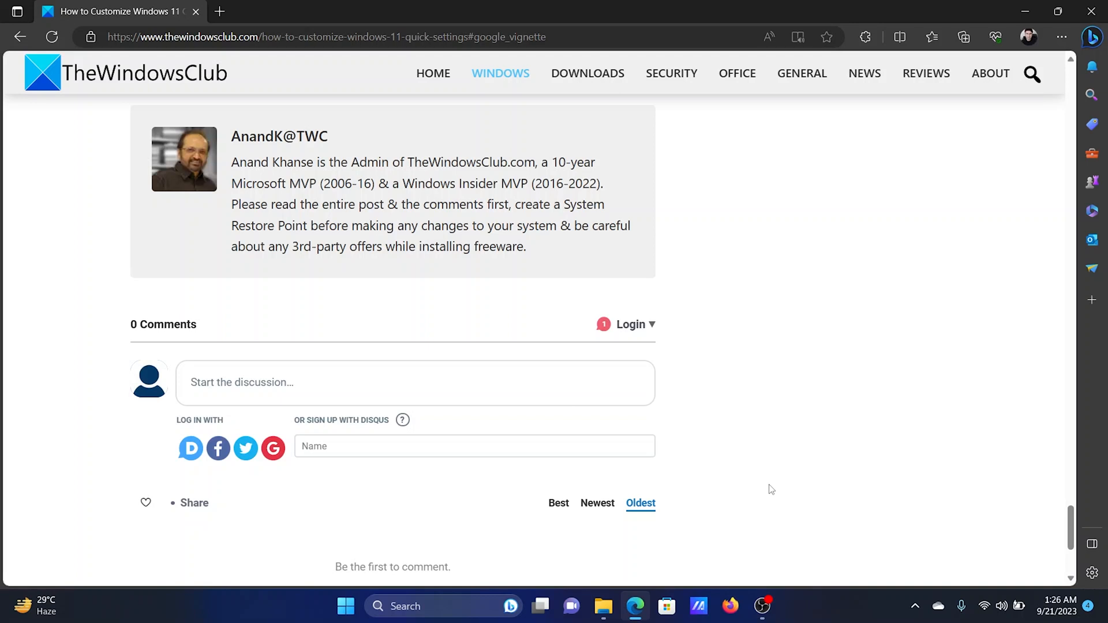
mouse_move(1060, 491)
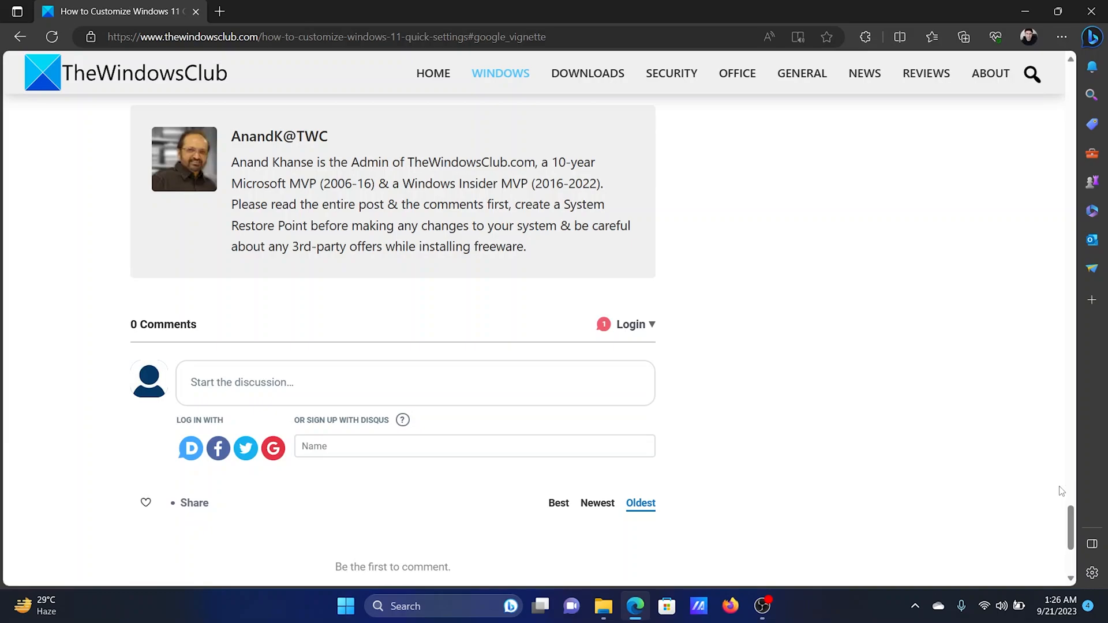
scroll(up, 3)
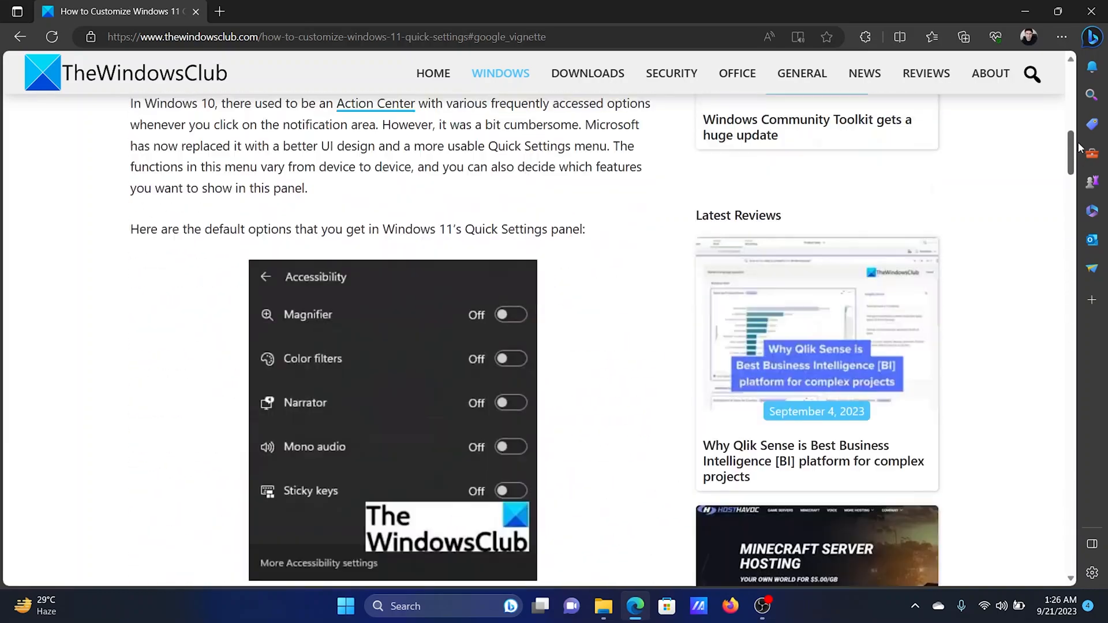